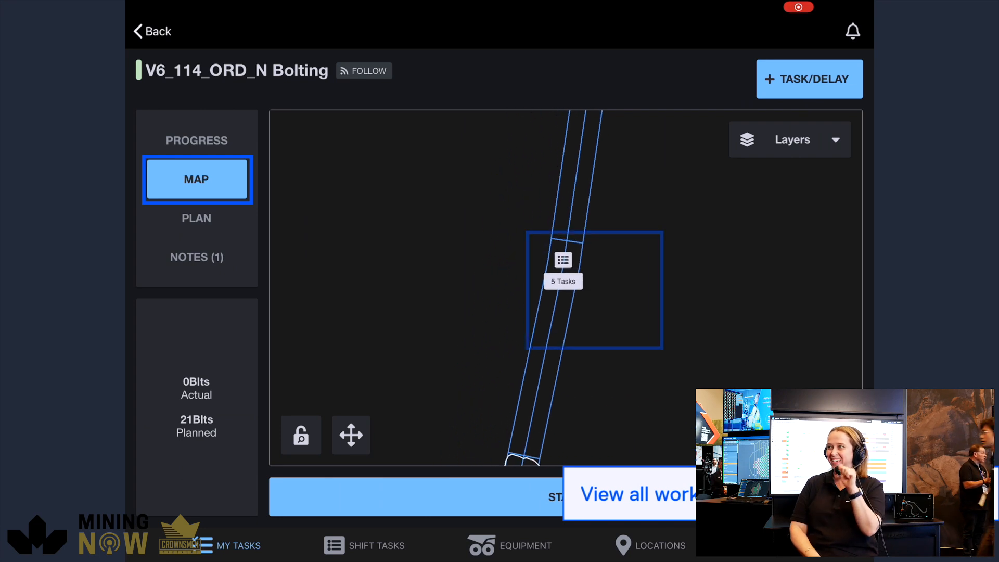
Step: Show the bolting workplace's 5 tasks on the map and view the whole plan sheet
left_click(562, 260)
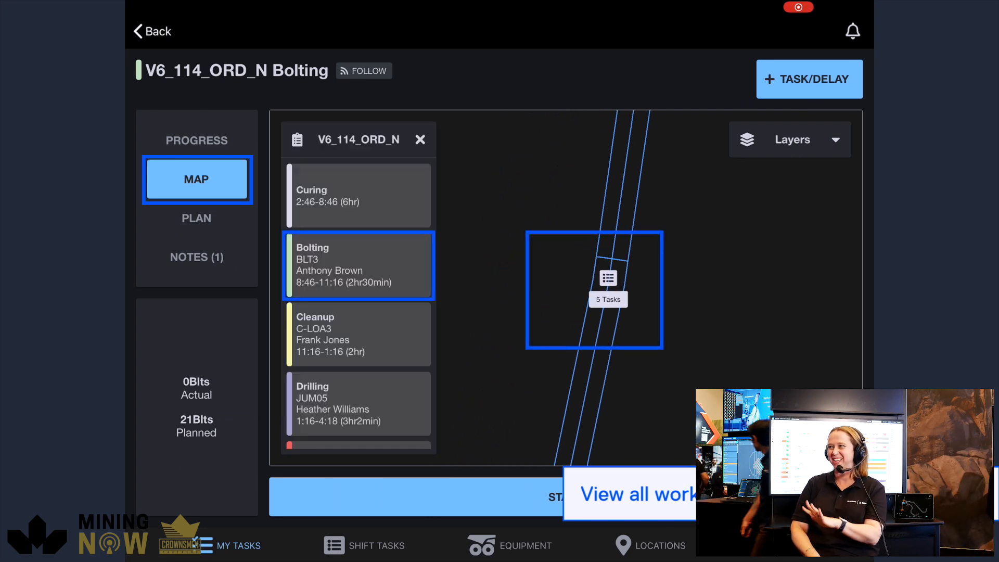
left_click(196, 218)
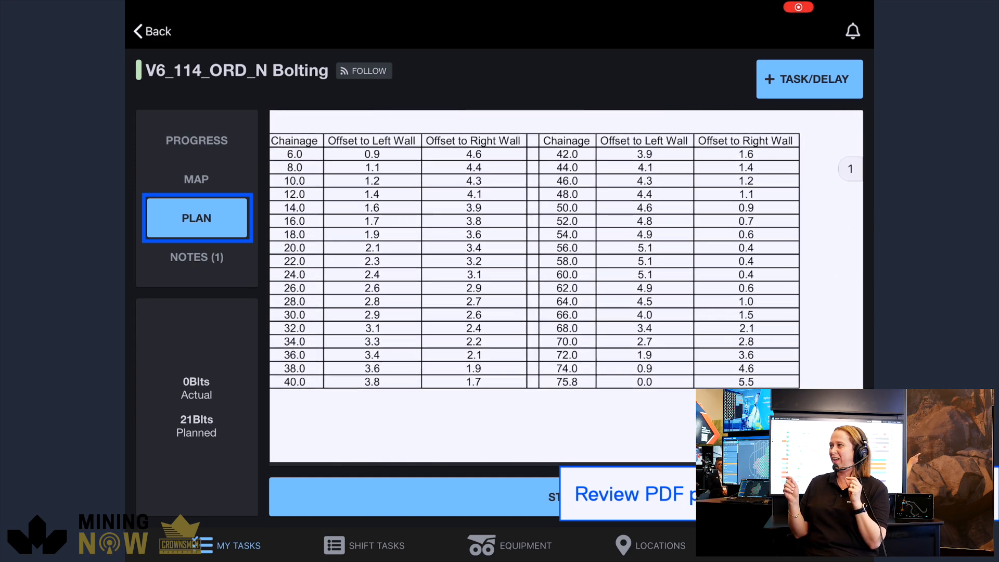
left_click(635, 494)
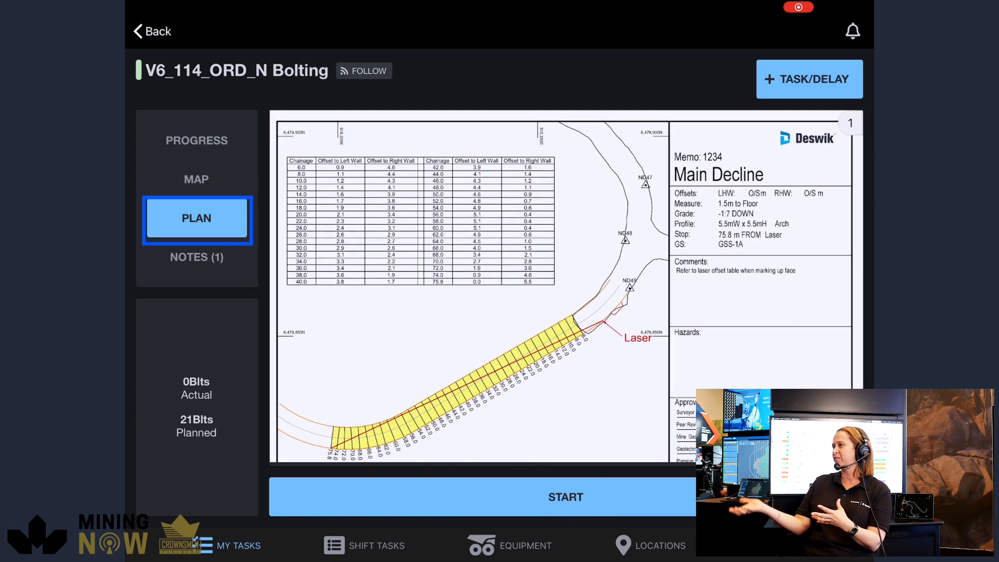
Step: View the photo in the task's note, then close it to return to My Tasks
left_click(196, 257)
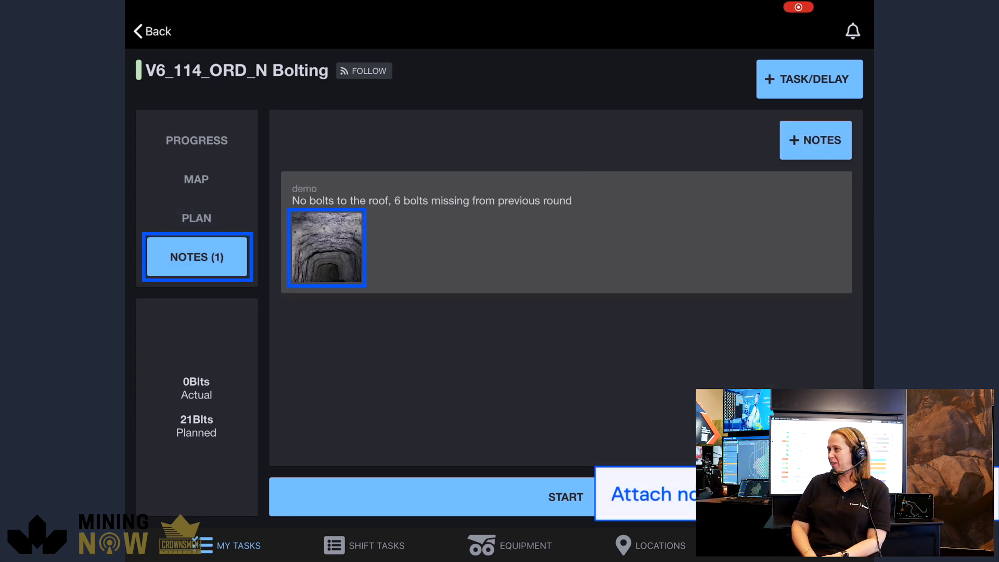
left_click(326, 247)
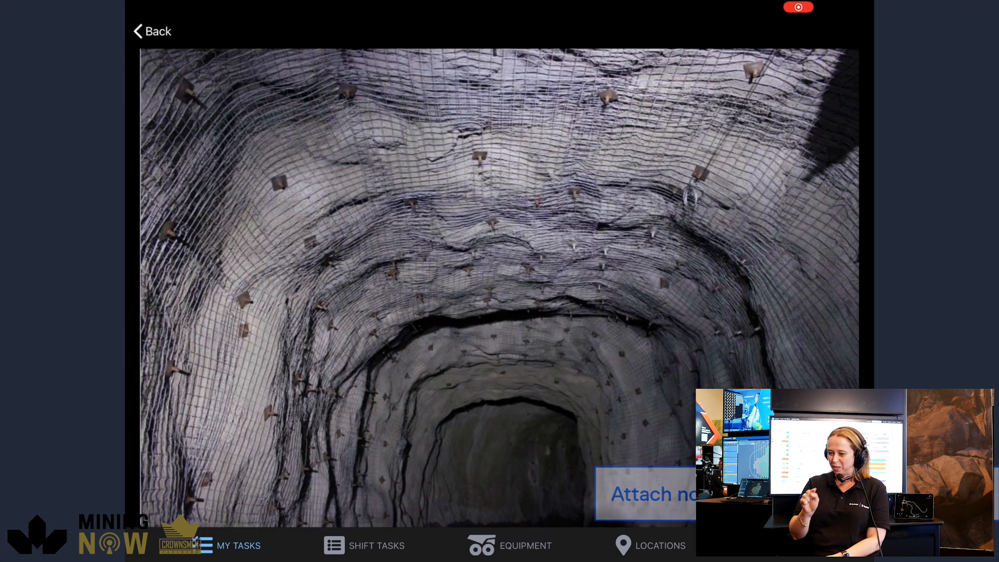
left_click(150, 30)
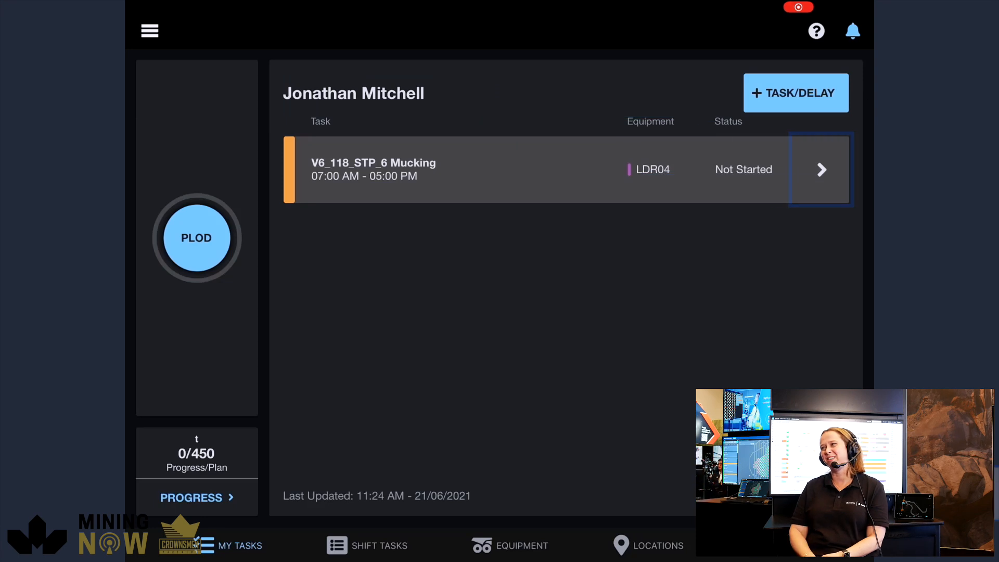
Step: Open the V6_118_STP_6 Mucking task, check its map and start it on LDR04
left_click(820, 169)
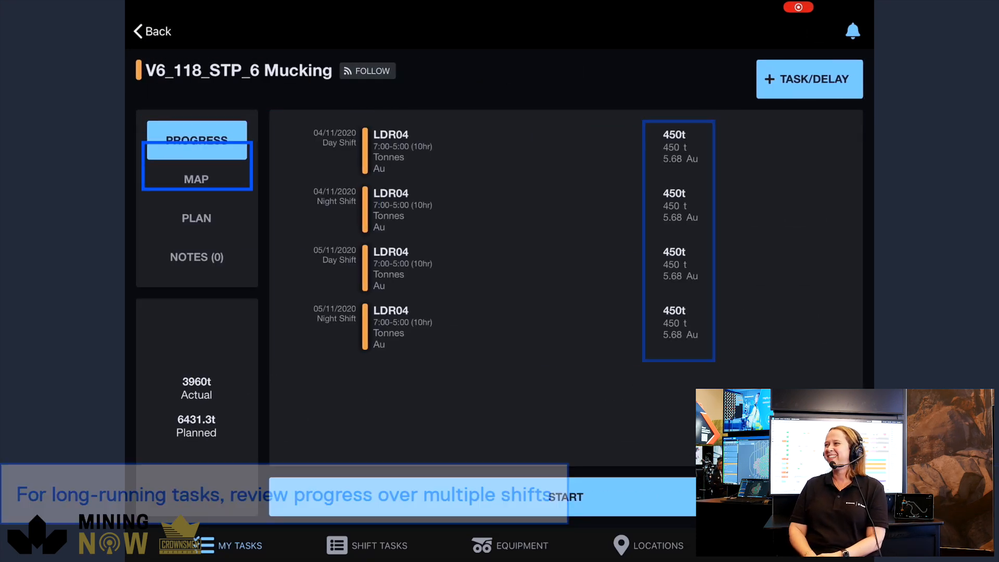
left_click(196, 179)
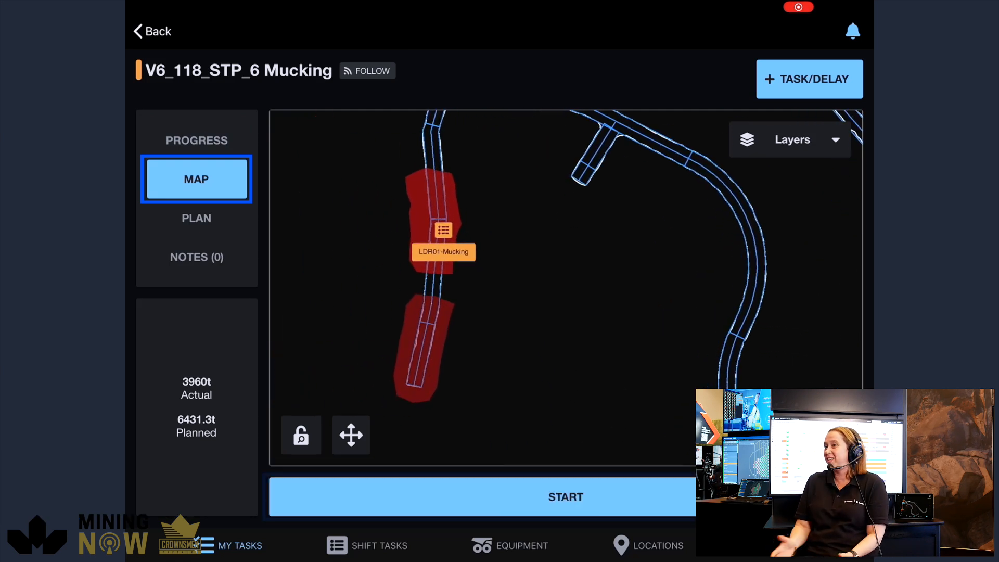
left_click(566, 497)
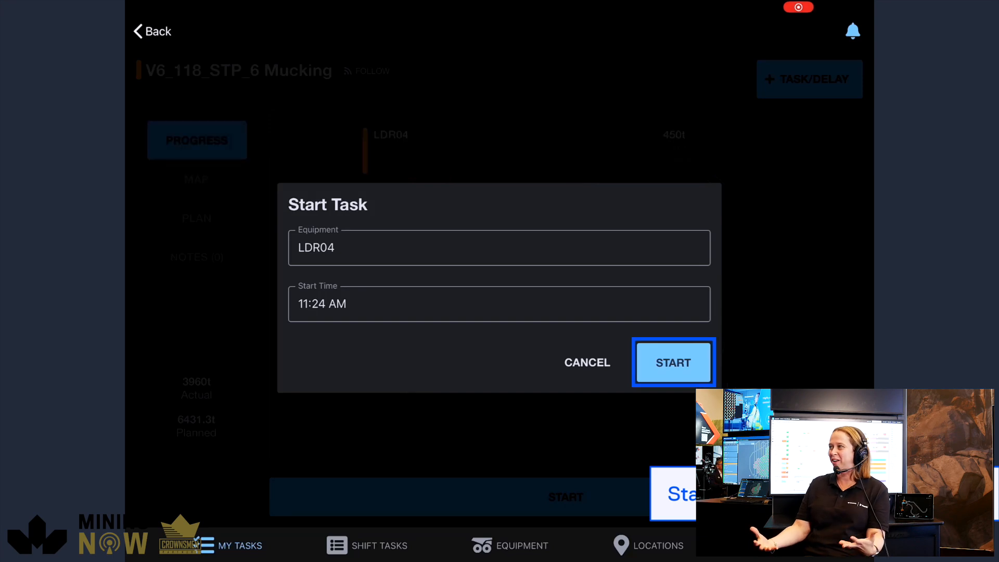
left_click(673, 362)
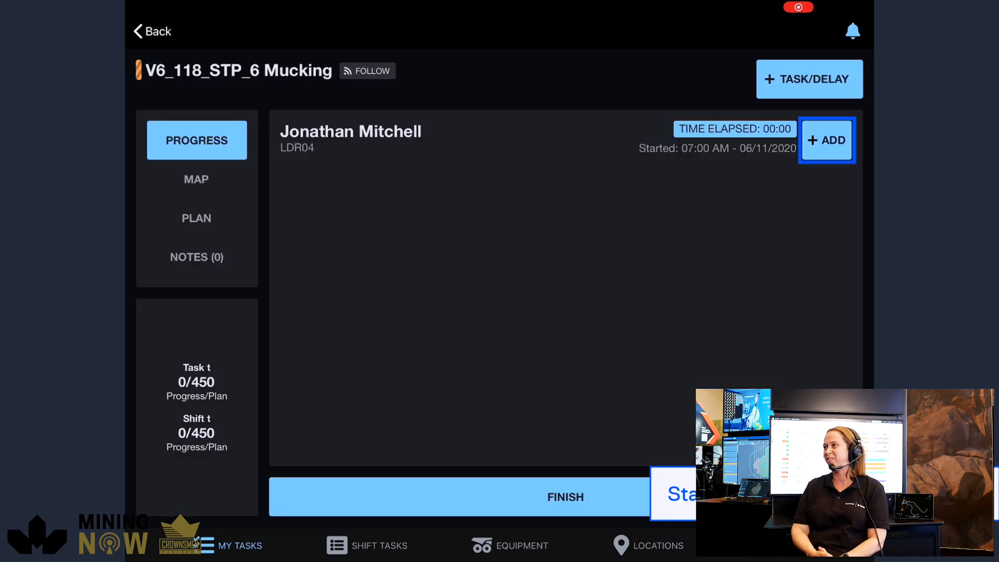
Step: Add Ore as the material and save 200 tonnes of progress
left_click(827, 140)
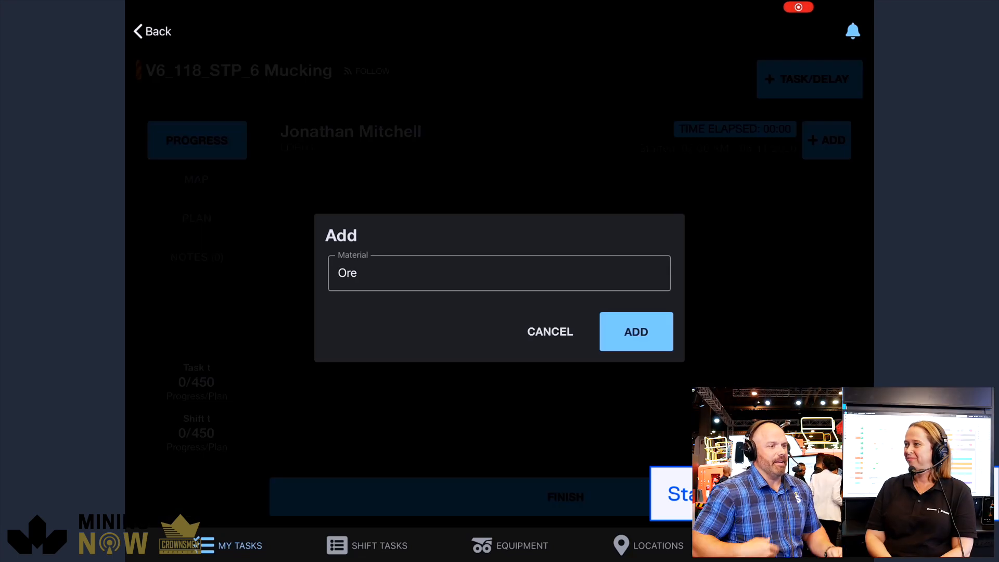
left_click(635, 331)
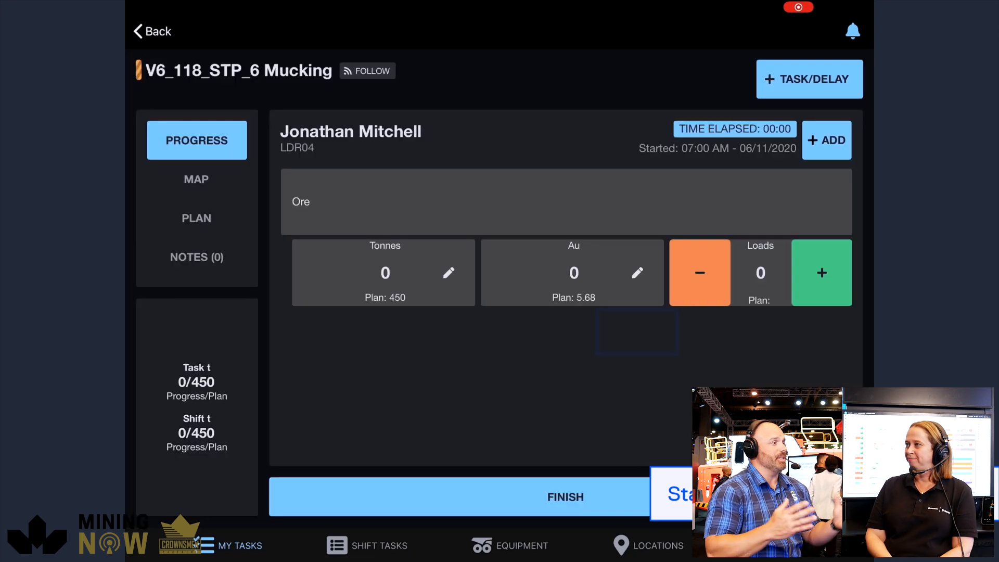
left_click(385, 272)
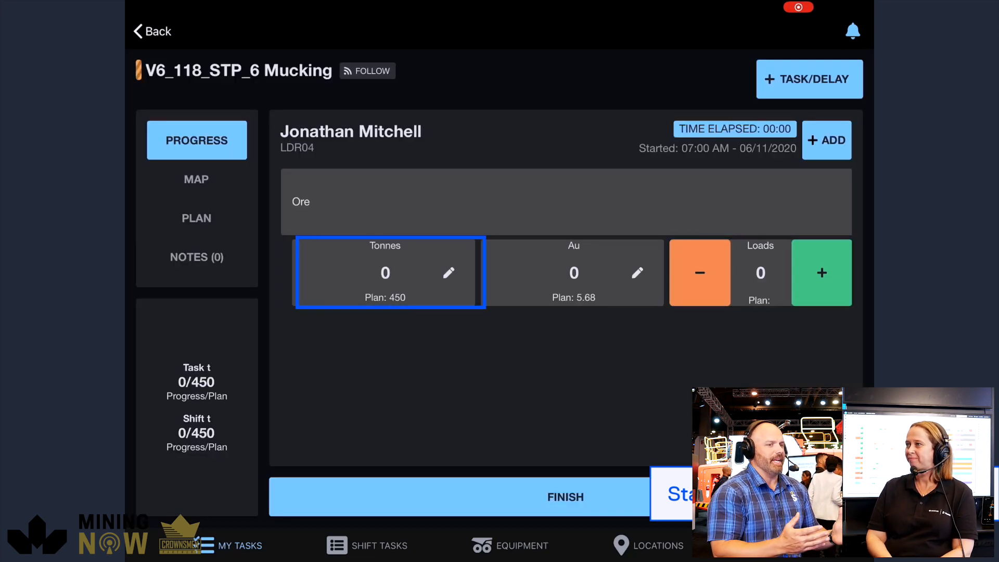
left_click(448, 273)
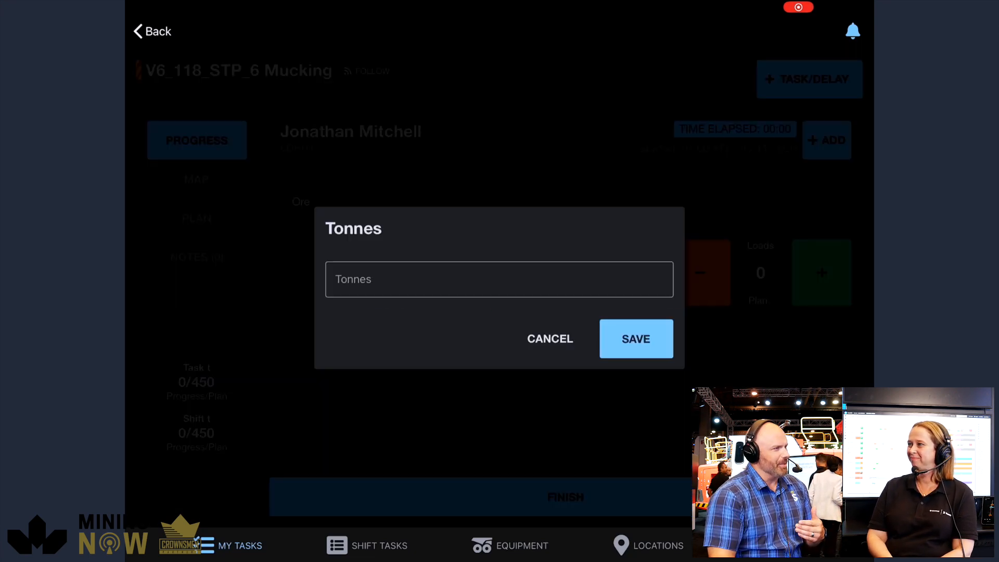
left_click(499, 279)
type("200")
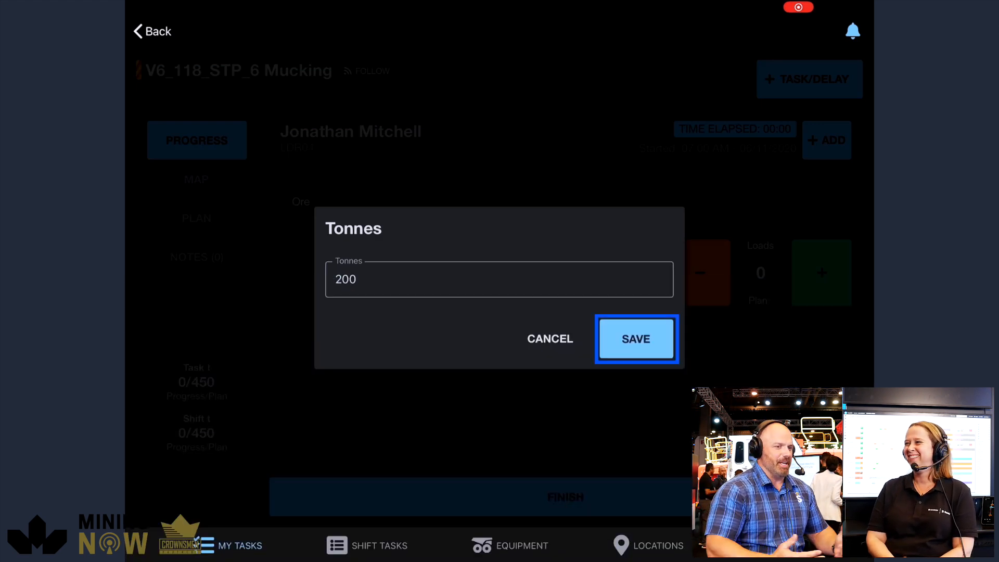
left_click(636, 339)
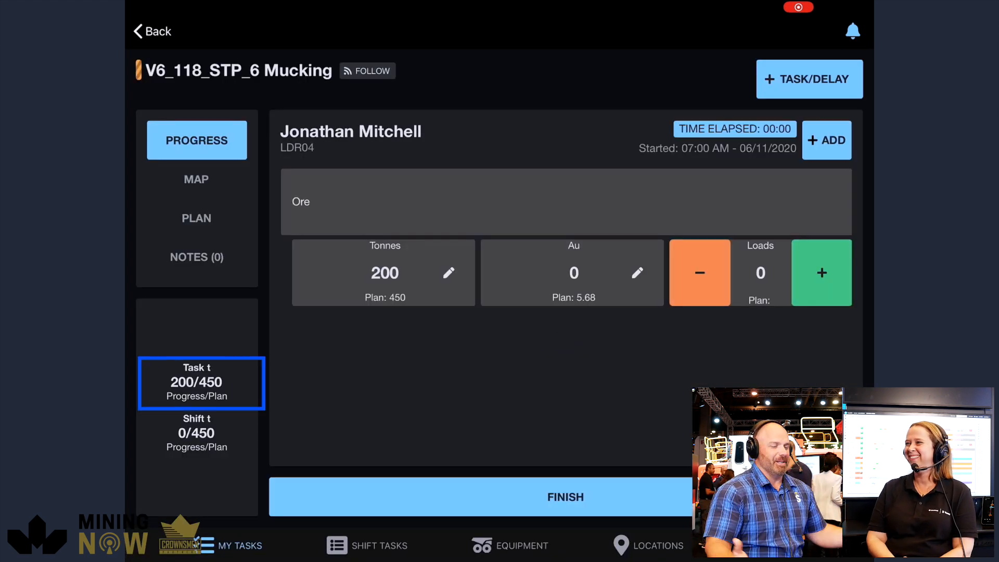
Step: Finish mucking with a completion status, then start Unplanned Maintenance delay on JUM06
left_click(565, 497)
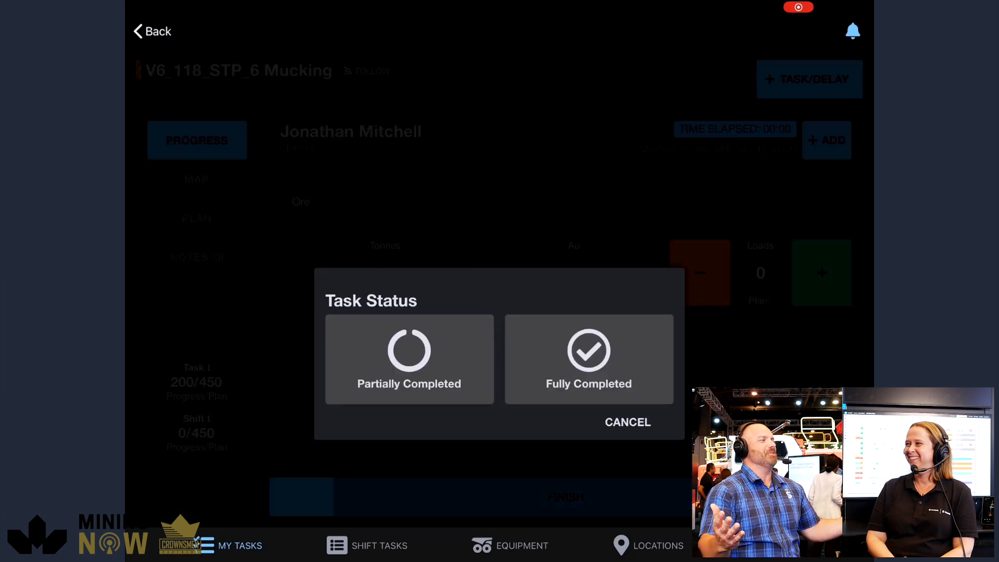
left_click(410, 360)
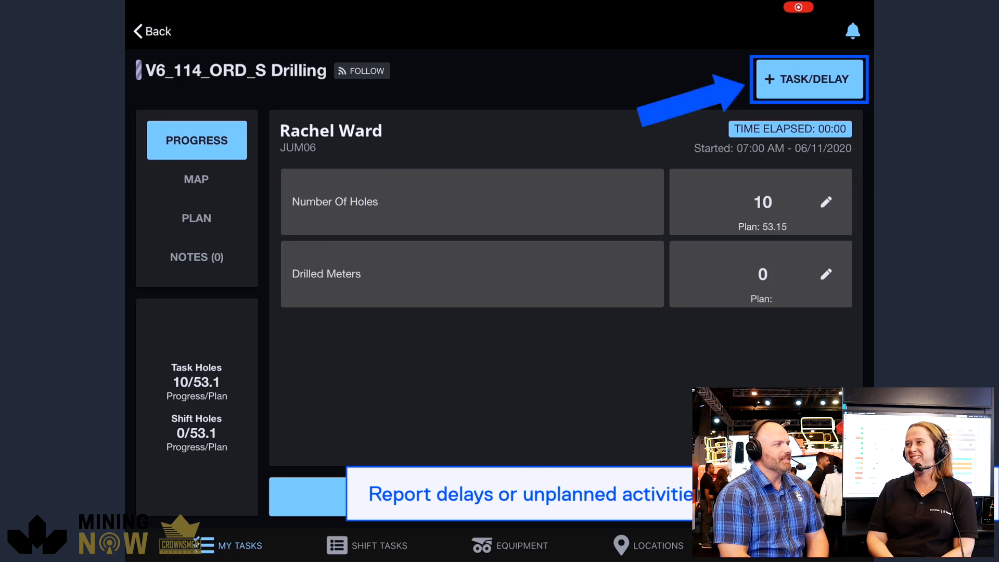
left_click(808, 79)
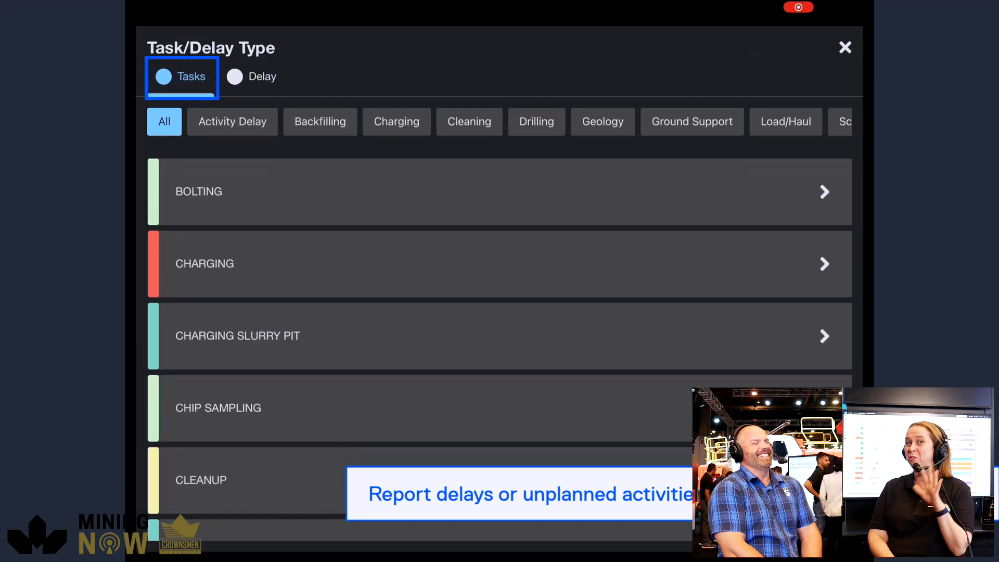
left_click(236, 76)
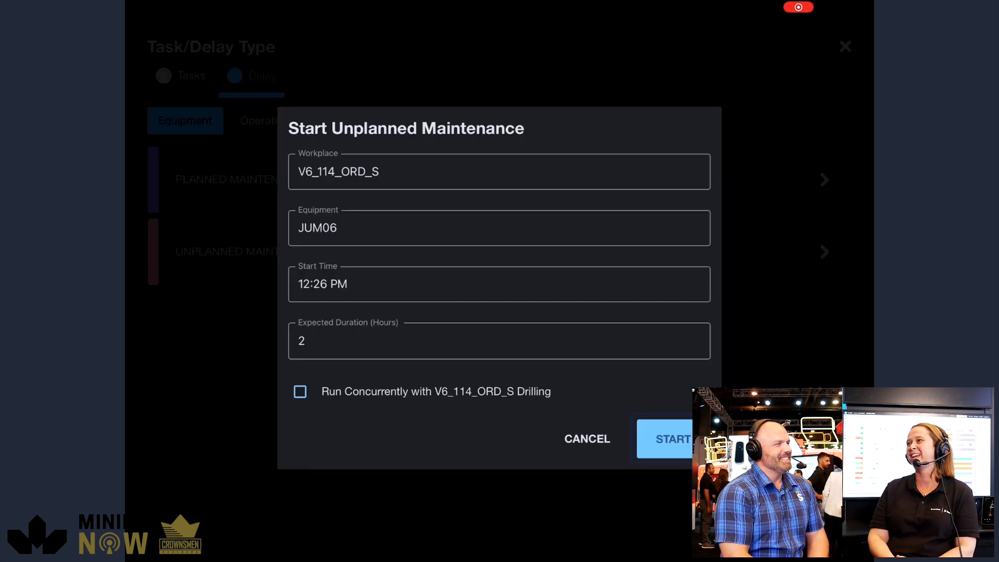
left_click(673, 439)
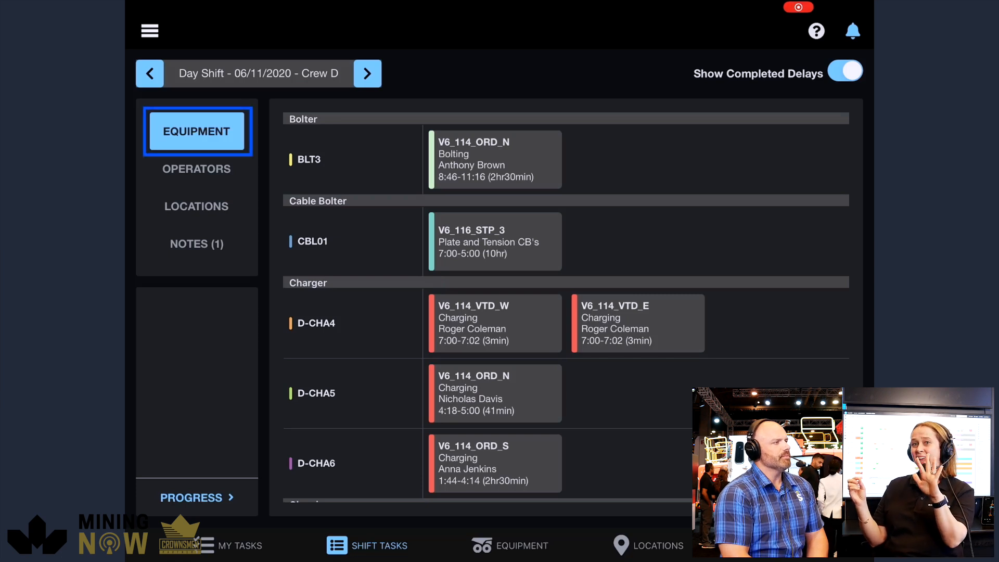
Step: Scroll the schedule, check JUM06 in Delay under Equipment, then list all Locations
scroll("down", 3)
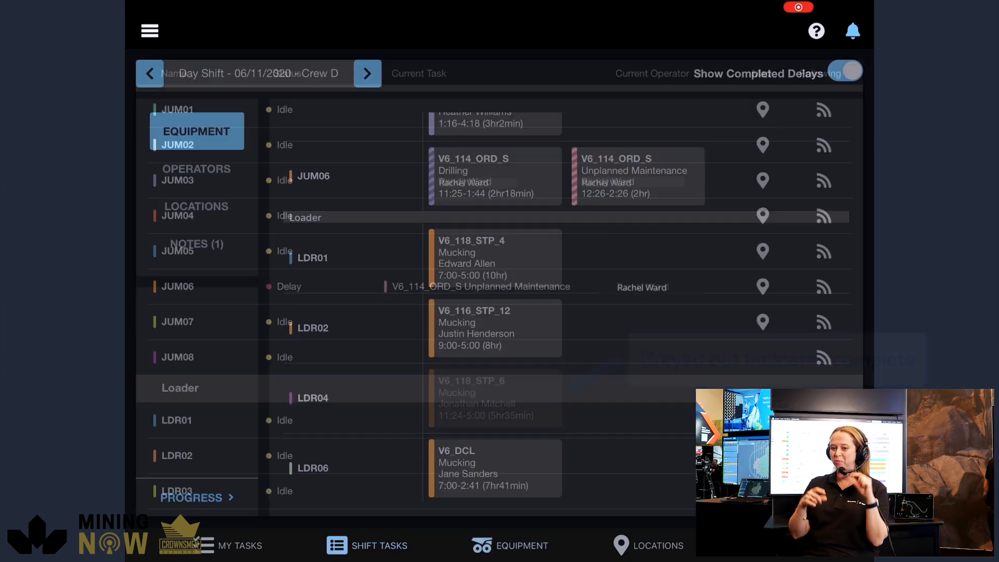
left_click(512, 545)
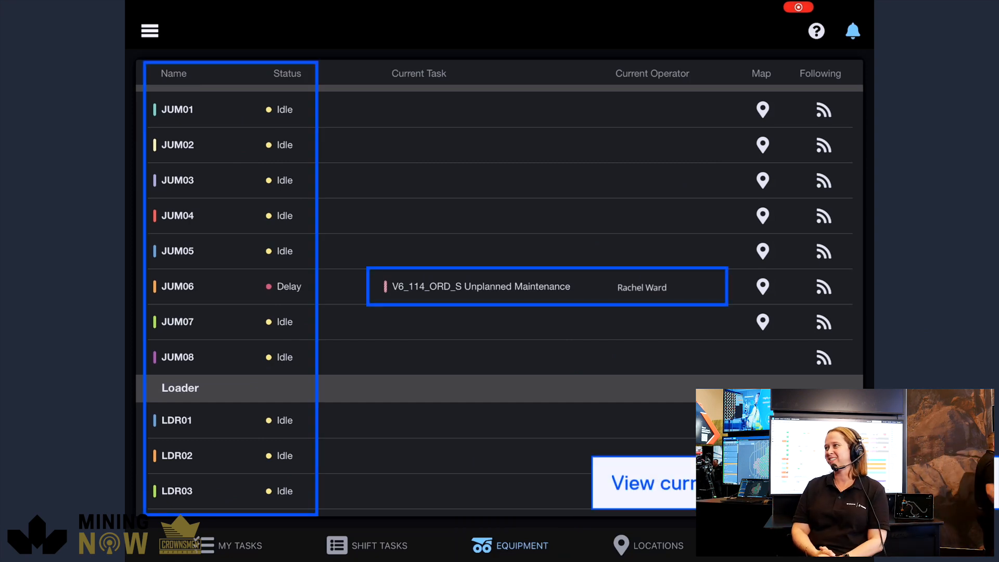
left_click(657, 545)
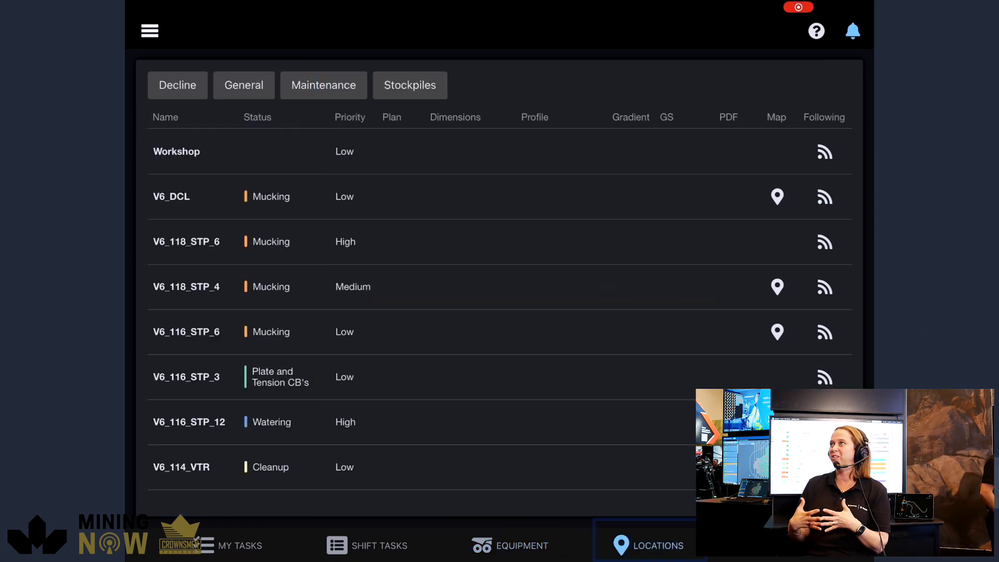